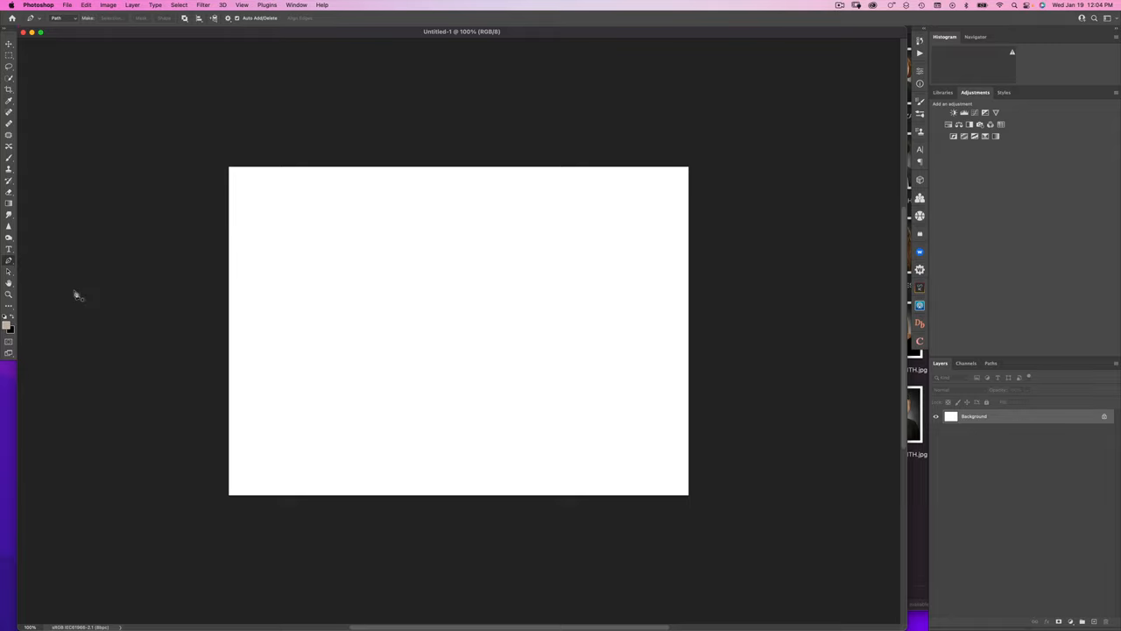
{"action": "mouse_move", "coordinate": [25, 128]}
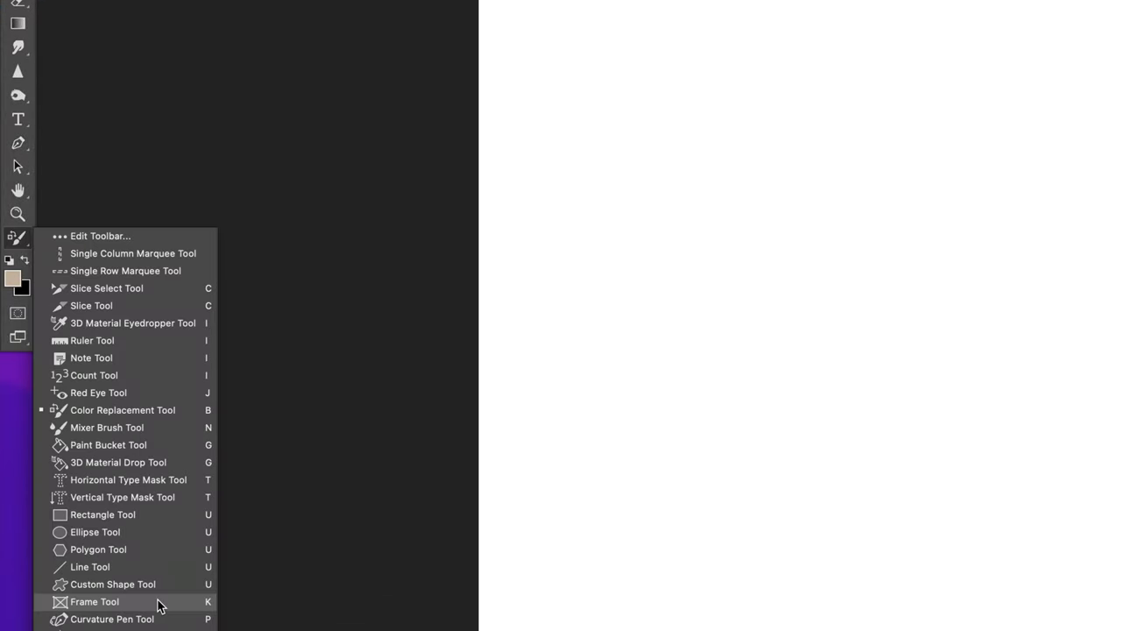
- Choose the Frame Tool from the toolbar to start drawing placeholder frames
{"action": "left_click", "coordinate": [94, 600]}
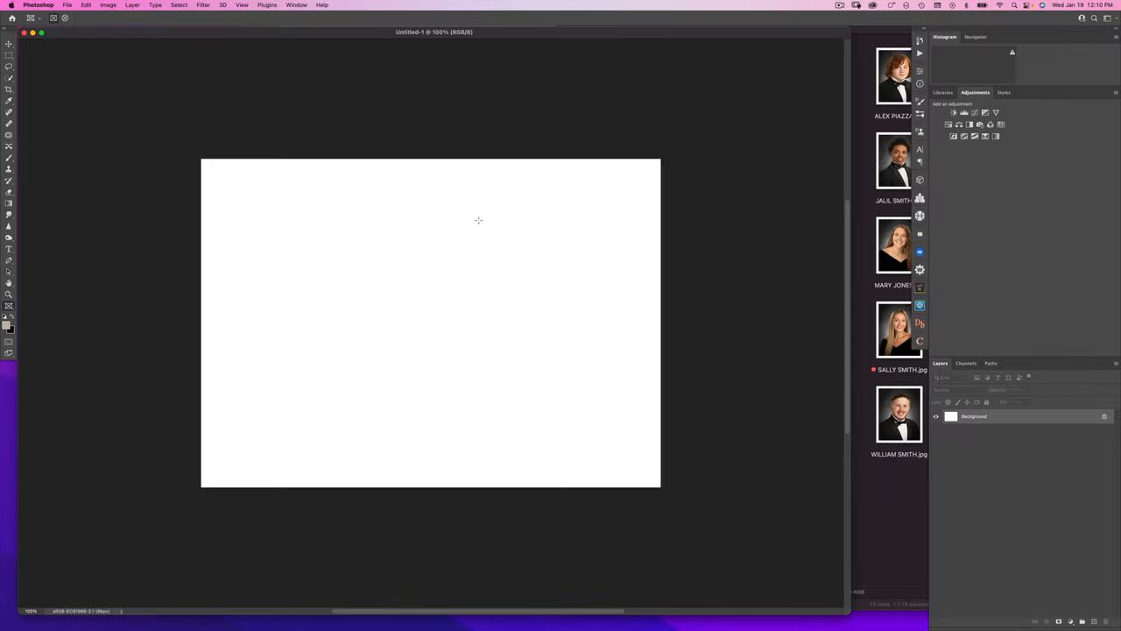
{"action": "mouse_move", "coordinate": [220, 175]}
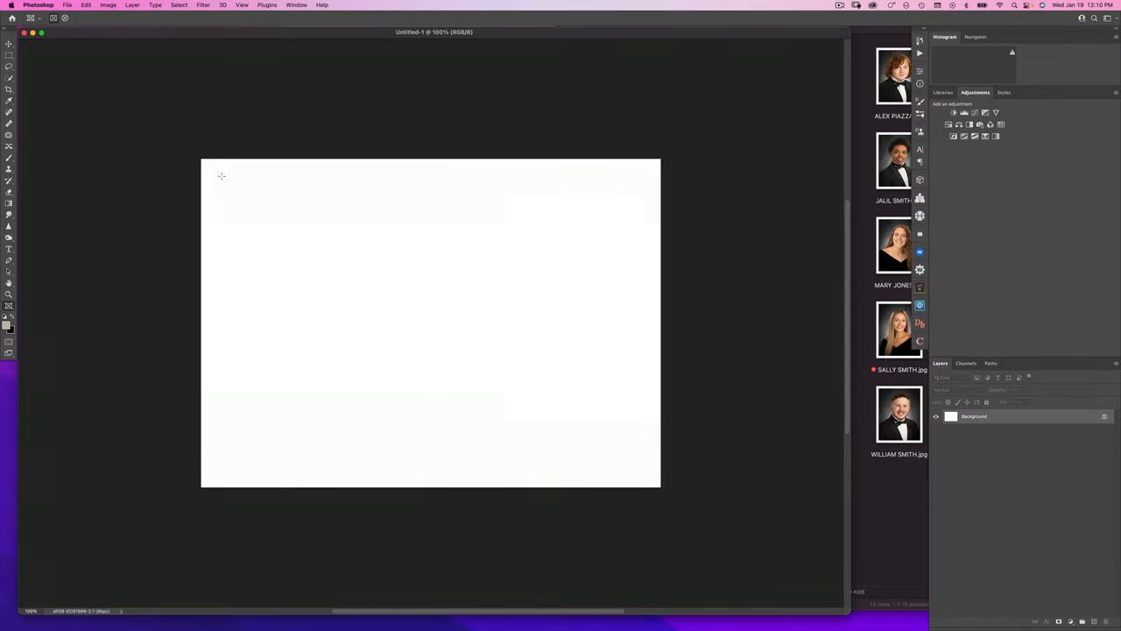
- Draw the first small rectangular frame, Frame 1, near the top-left corner
{"action": "left_click_drag", "start_coordinate": [220, 176], "coordinate": [274, 252]}
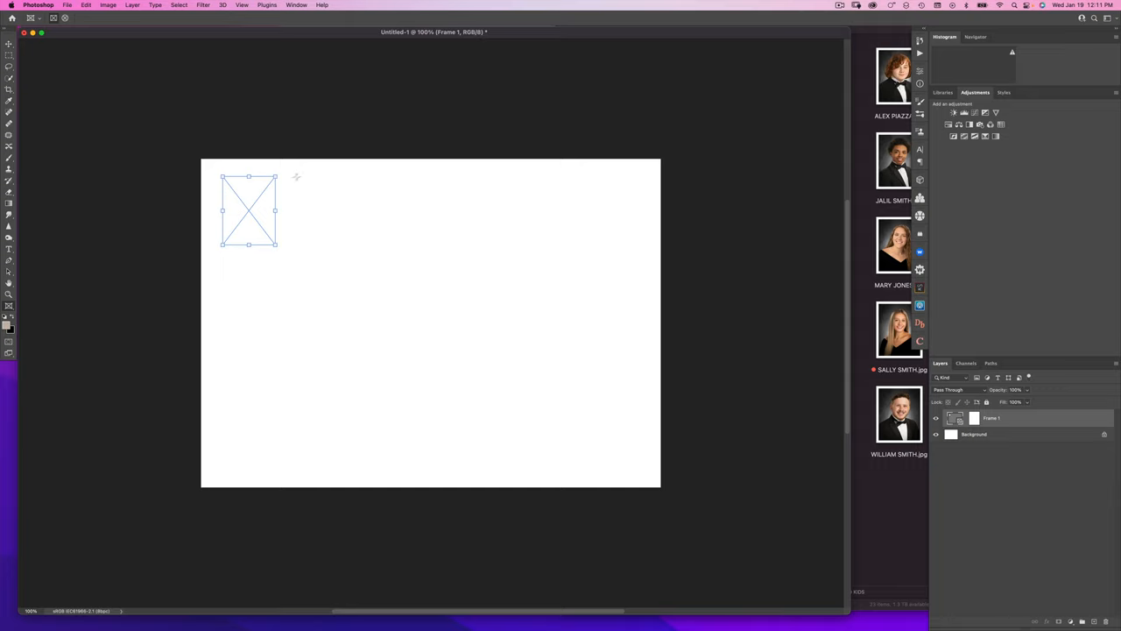
{"action": "mouse_move", "coordinate": [699, 313]}
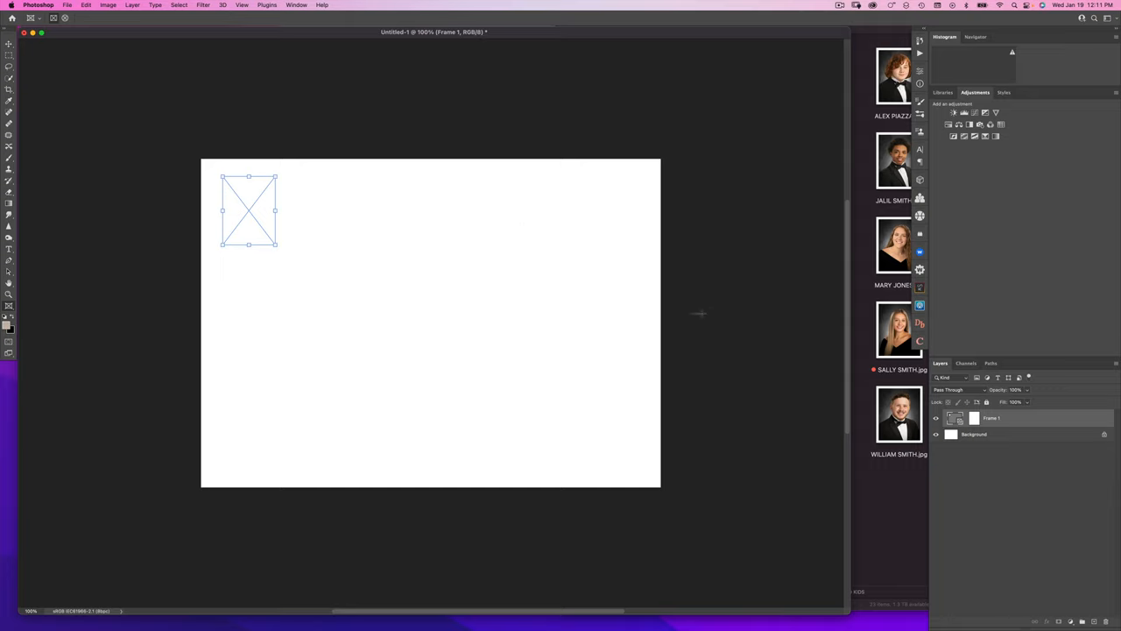
{"action": "mouse_move", "coordinate": [602, 319]}
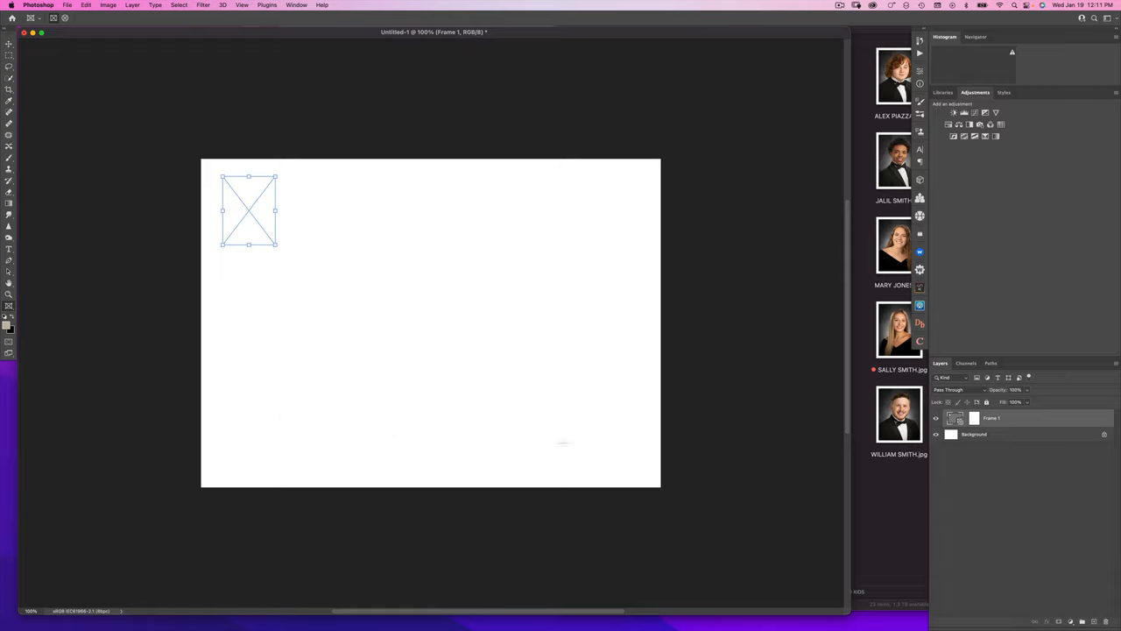
{"action": "mouse_move", "coordinate": [329, 234]}
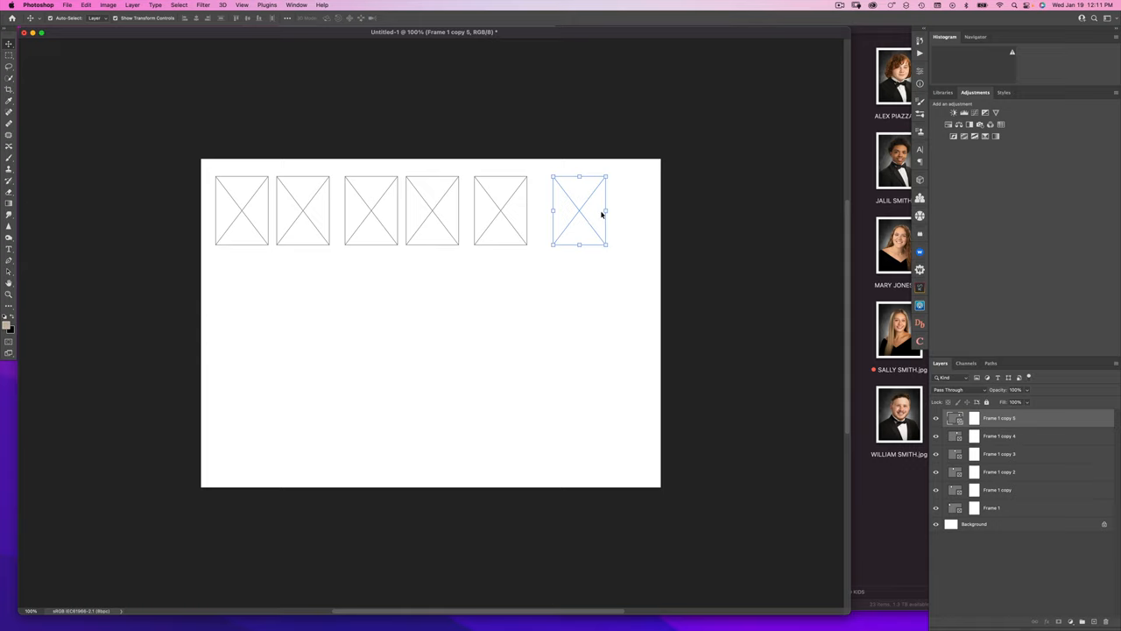
- Alt-drag another frame copy into place along the top row of six
{"action": "left_click_drag", "start_coordinate": [602, 211], "coordinate": [637, 214]}
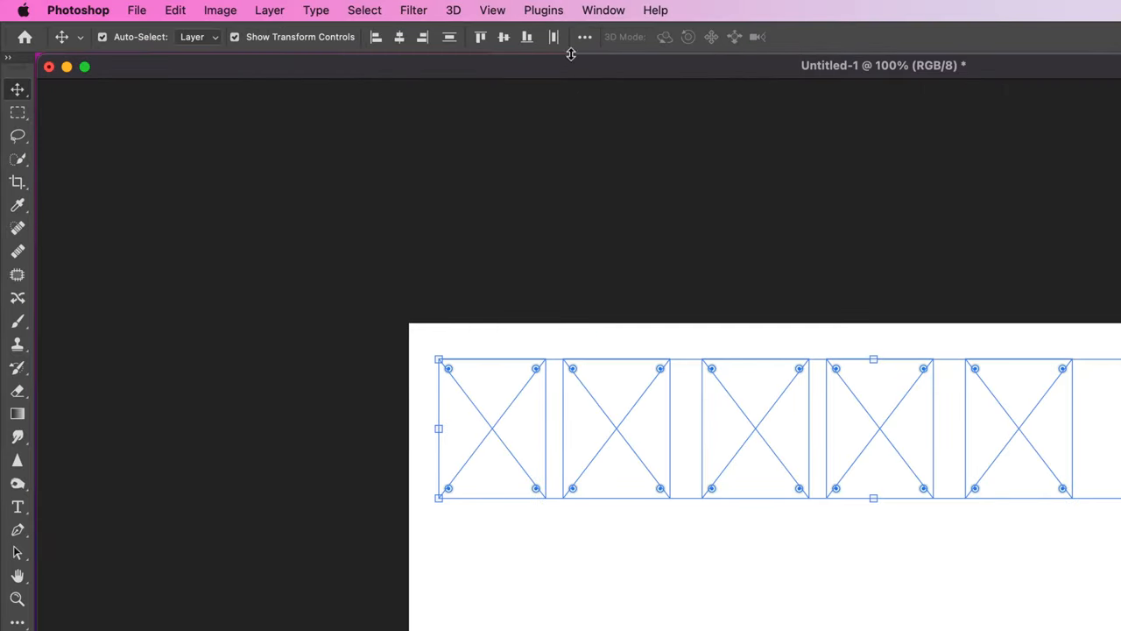
{"action": "mouse_move", "coordinate": [585, 37]}
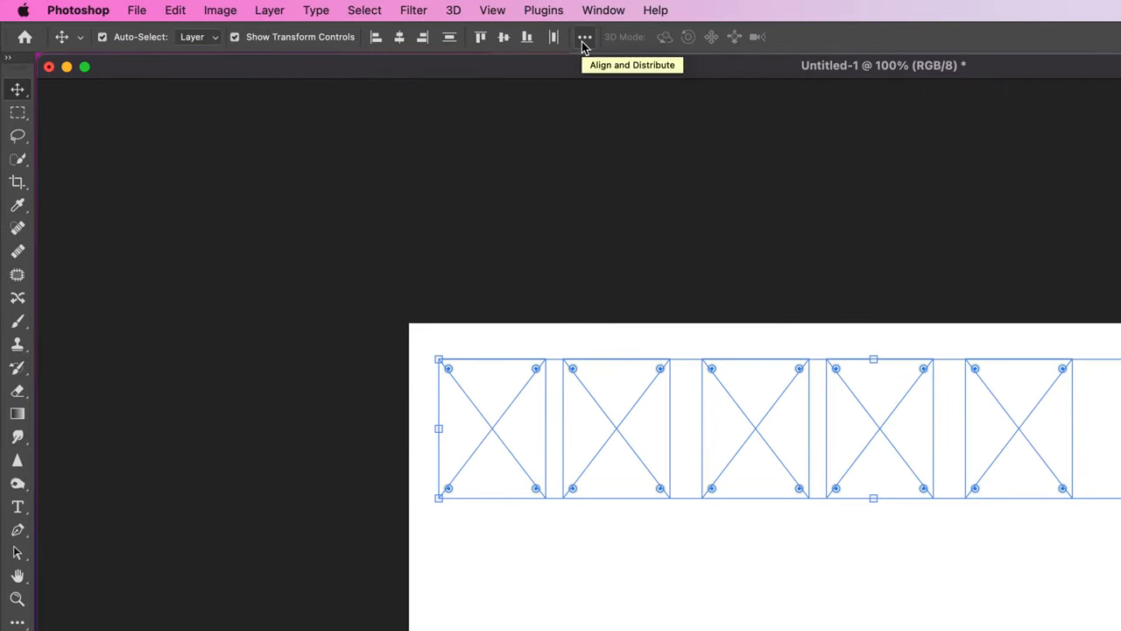
- Bring up the Align and Distribute options for the six selected top-row frames
{"action": "left_click", "coordinate": [583, 36]}
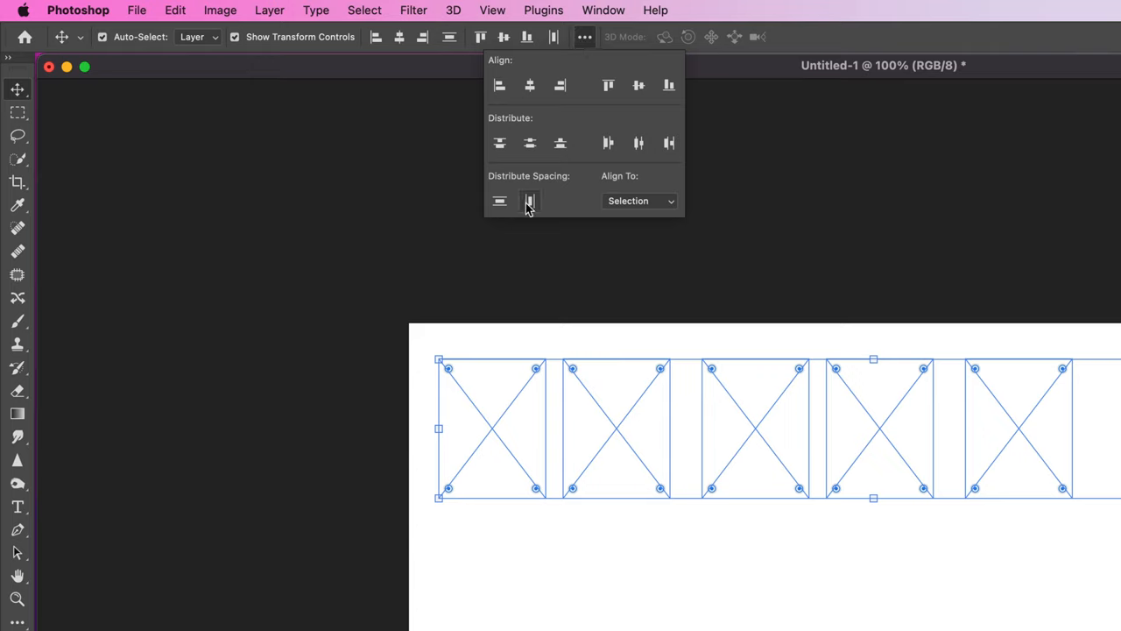
{"action": "mouse_move", "coordinate": [529, 200]}
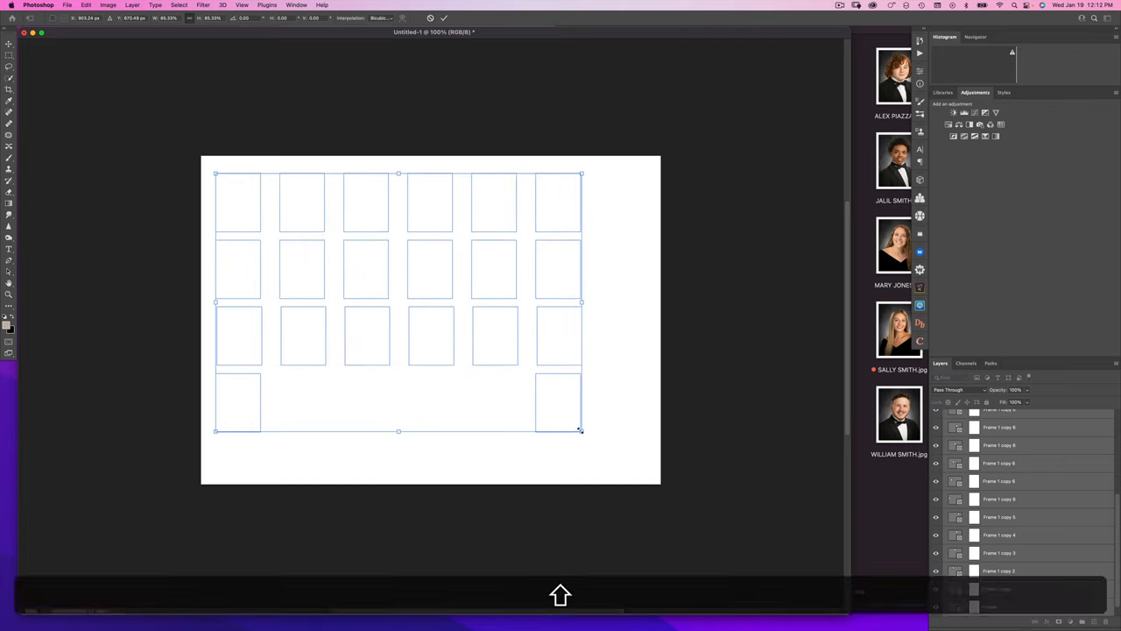
- Free Transform the twenty-frame grid, stretching it out toward the canvas edges
{"action": "left_click_drag", "start_coordinate": [581, 429], "coordinate": [634, 357]}
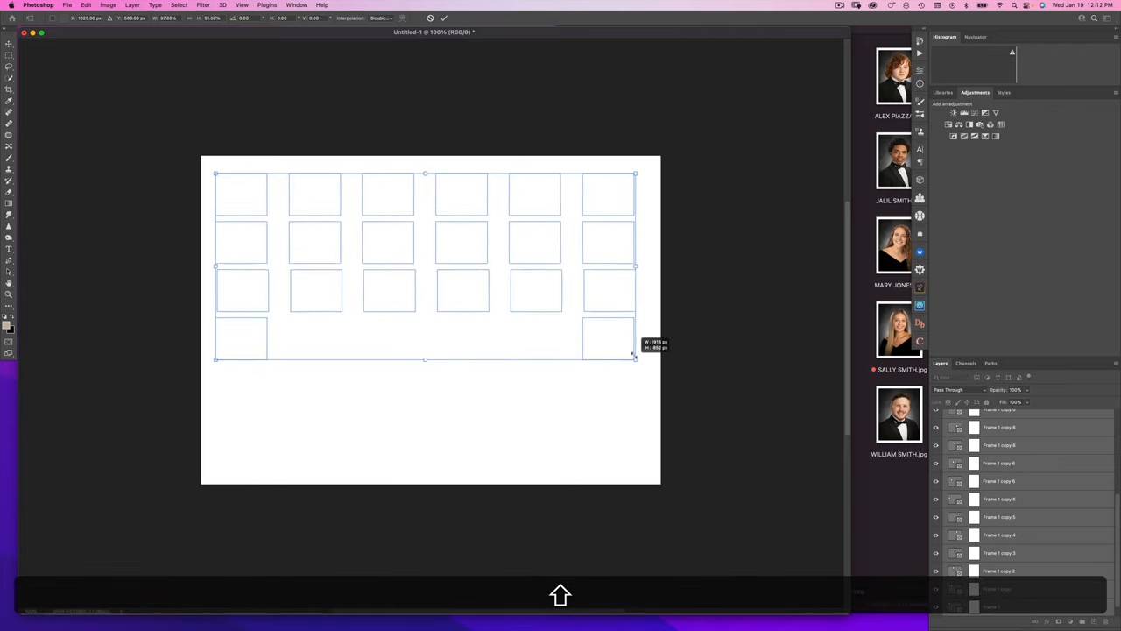
{"action": "left_click_drag", "start_coordinate": [636, 359], "coordinate": [646, 469]}
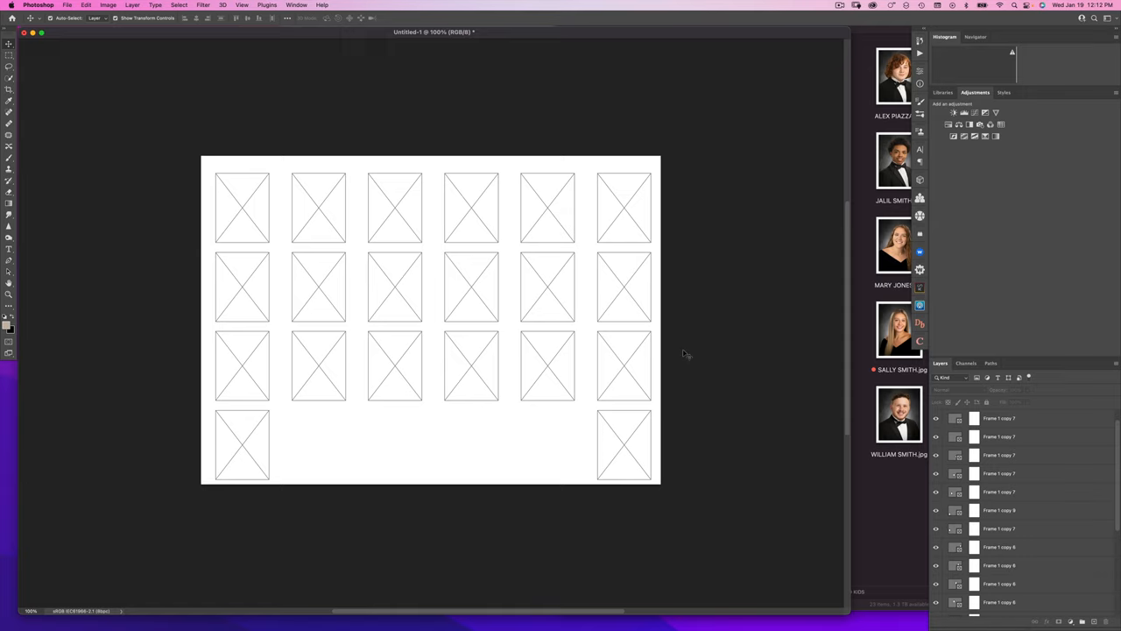
{"action": "mouse_move", "coordinate": [189, 187]}
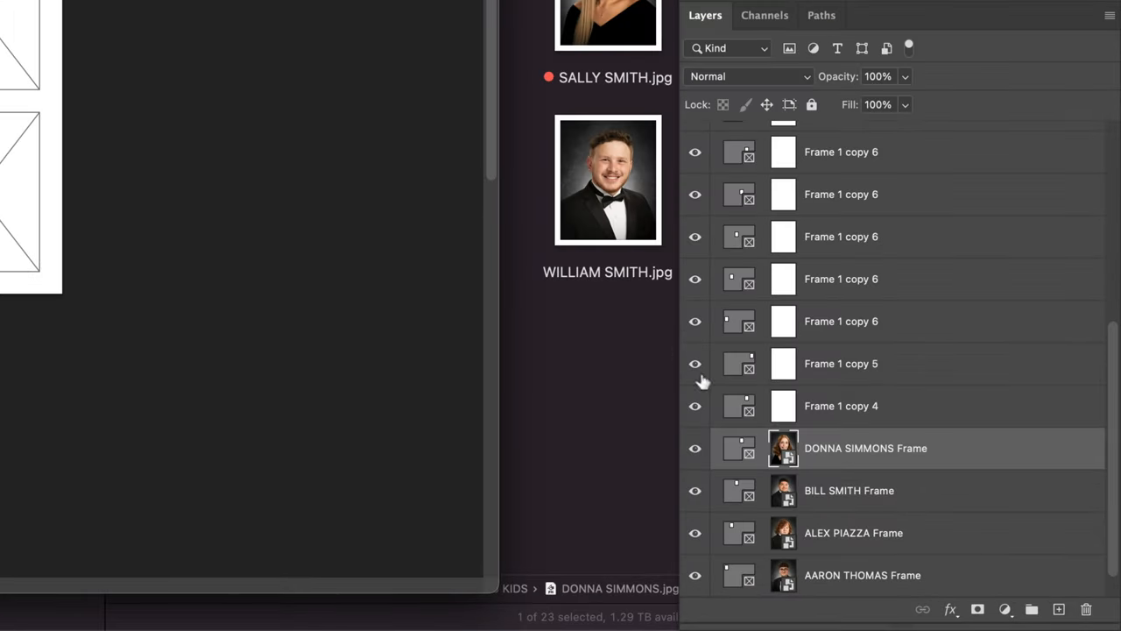
- Scroll through the student JPGs while dropping each portrait into its frame
{"action": "scroll", "scroll_direction": "down", "scroll_amount": 3}
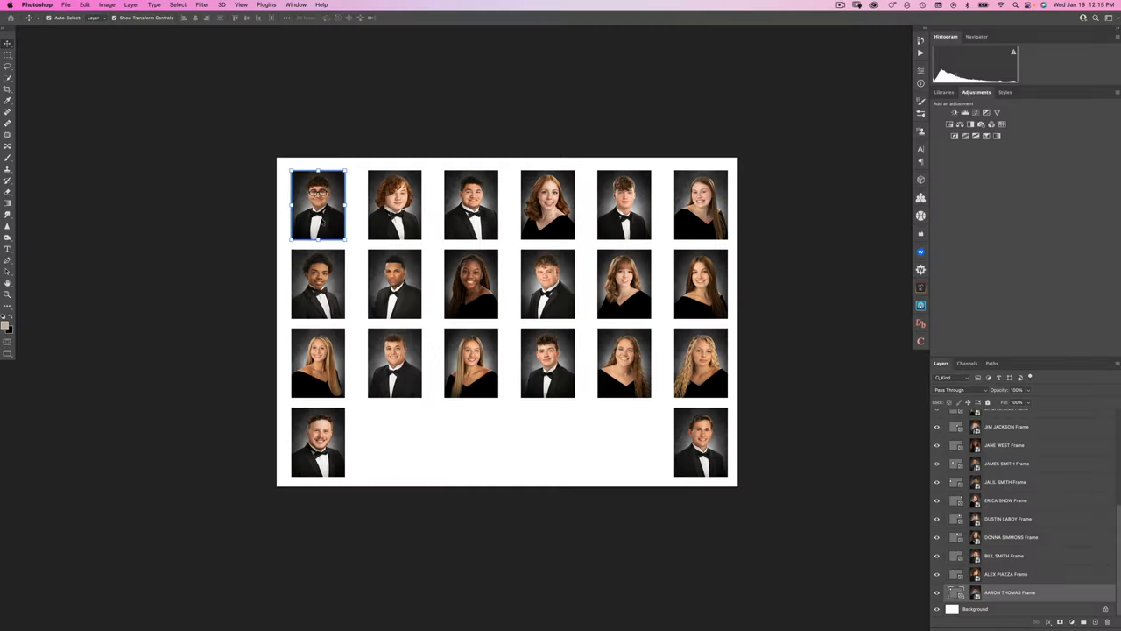
- Select the JIM JACKSON Frame layer as the start of the frame-layer selection
{"action": "left_click", "coordinate": [547, 284]}
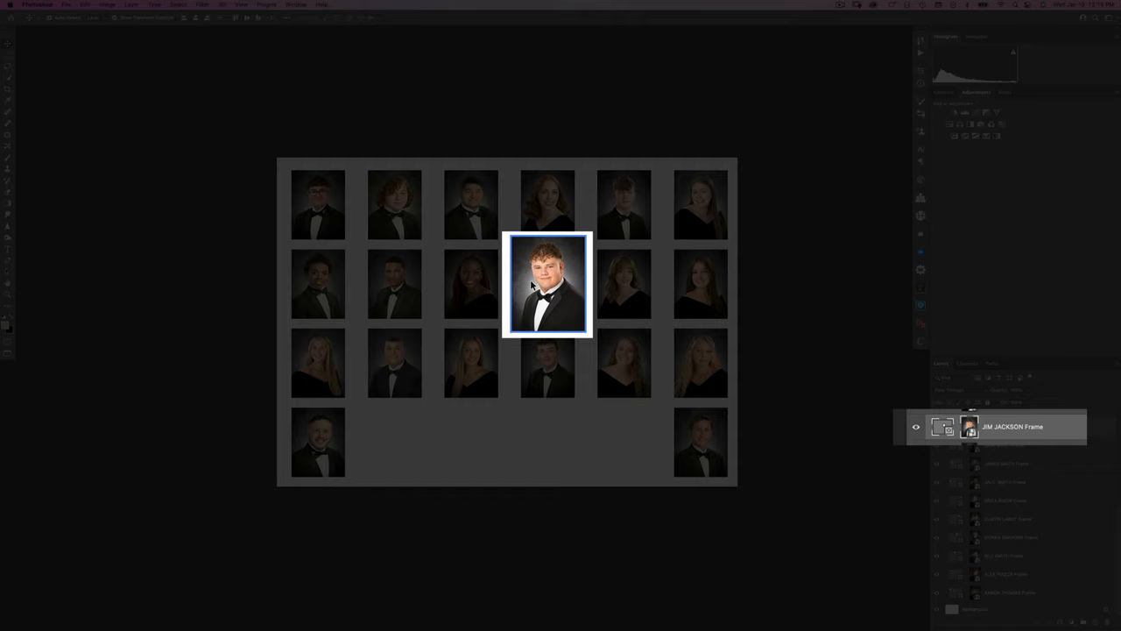
{"action": "mouse_move", "coordinate": [367, 202]}
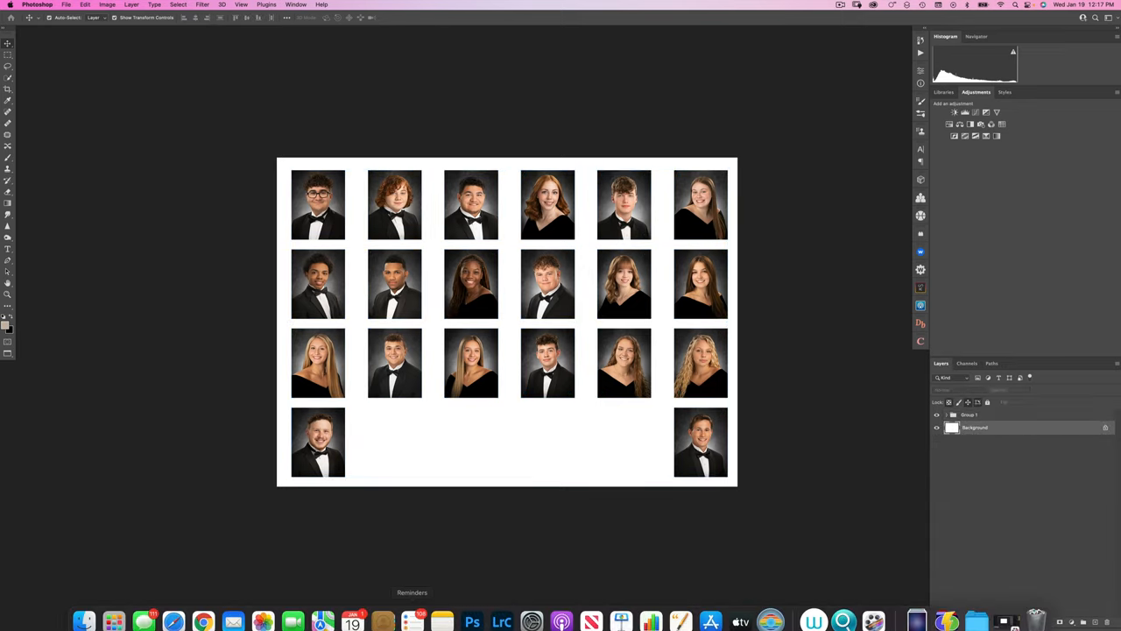
- From the DEMO KIDS folder, bring background image 8.jpg in beneath the portrait group
{"action": "left_click", "coordinate": [84, 610]}
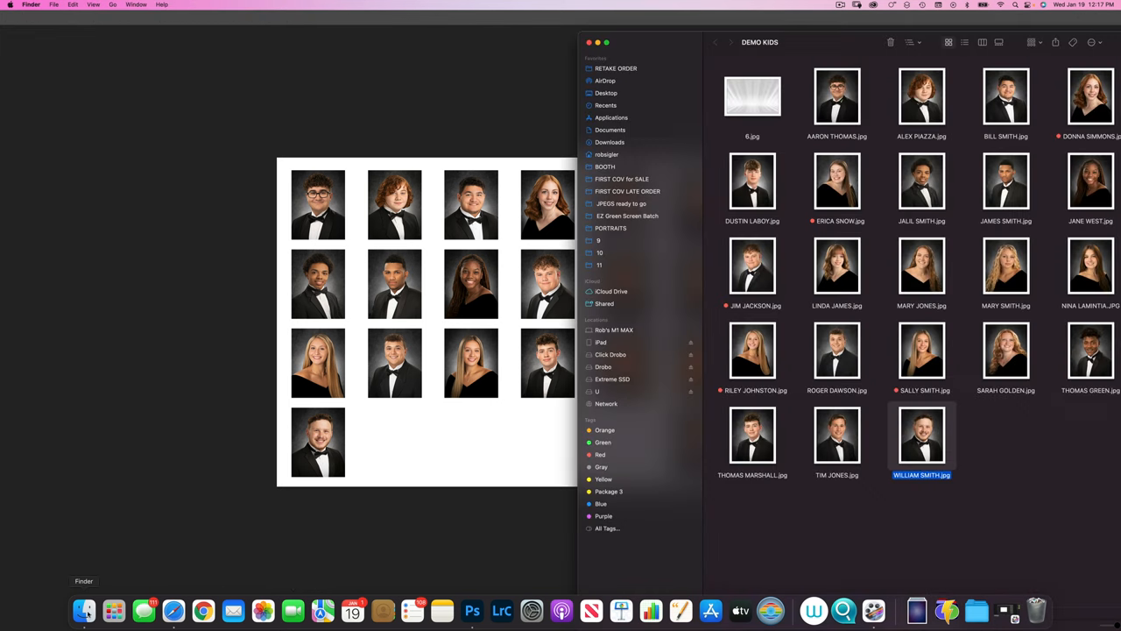
{"action": "left_click", "coordinate": [473, 610]}
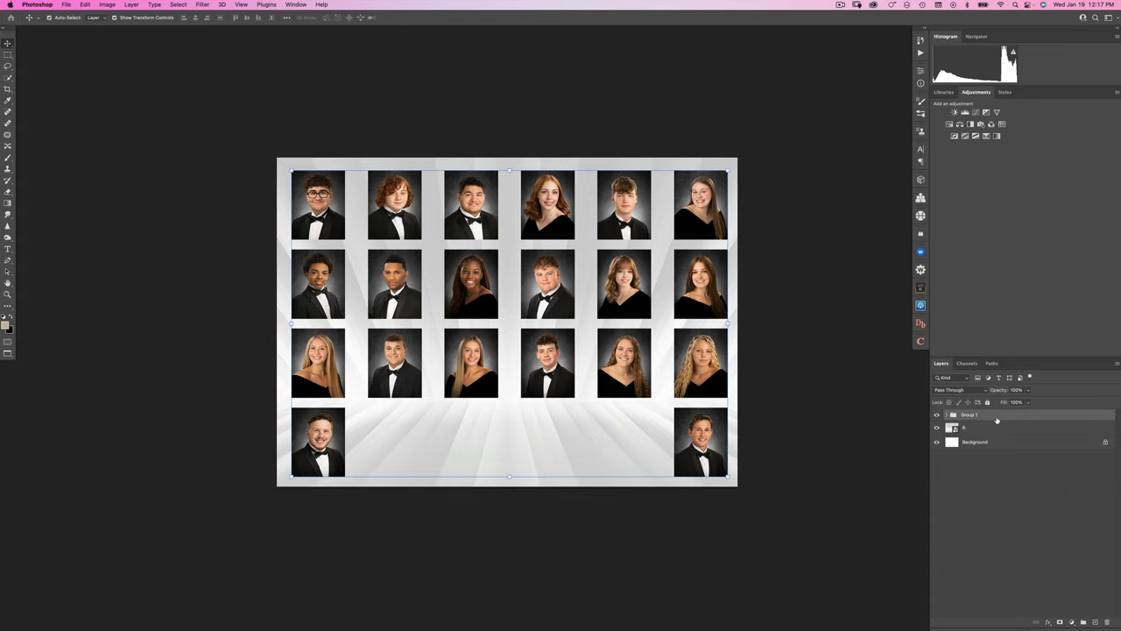
{"action": "mouse_move", "coordinate": [1026, 585]}
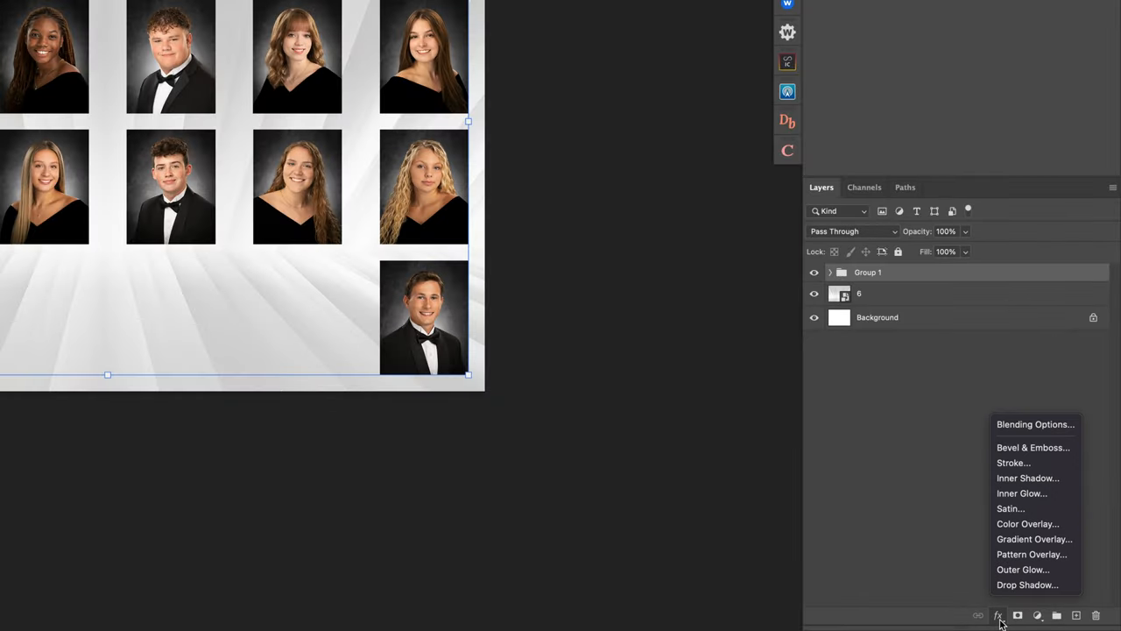
- Give the portrait group a Drop Shadow and a white 2 px Inside stroke, then apply
{"action": "left_click", "coordinate": [1026, 585]}
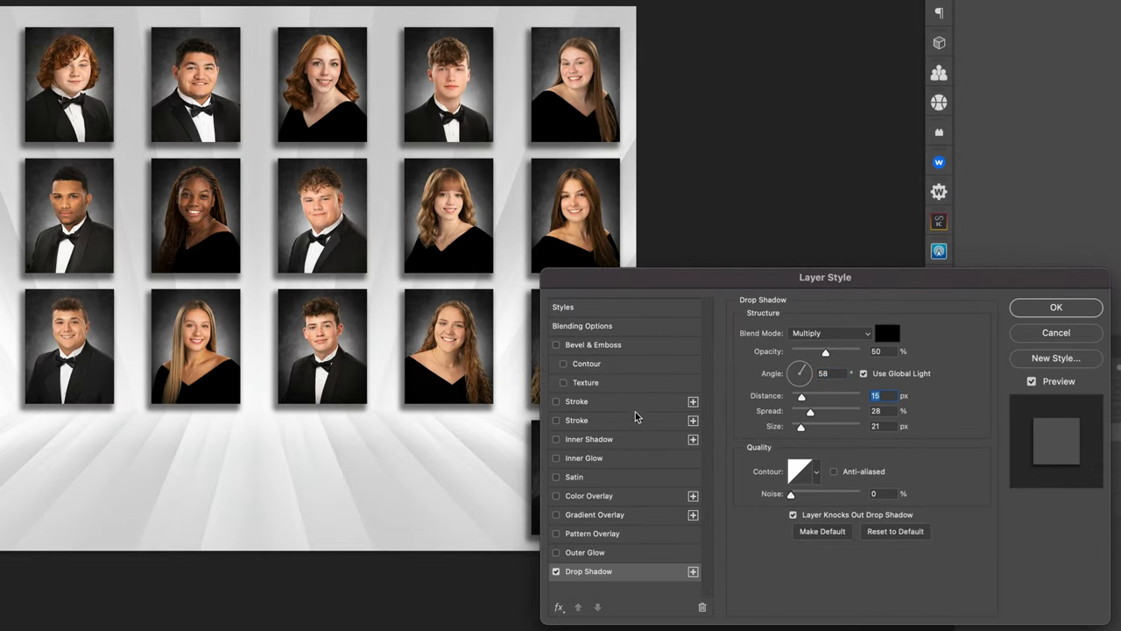
{"action": "left_click", "coordinate": [557, 401]}
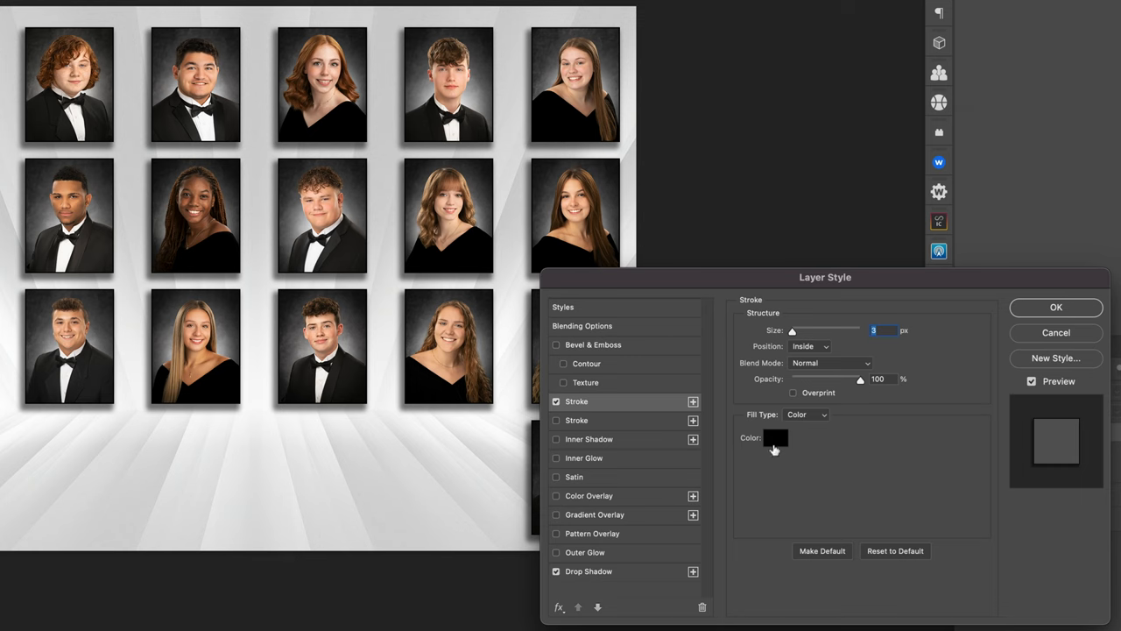
{"action": "left_click", "coordinate": [774, 438]}
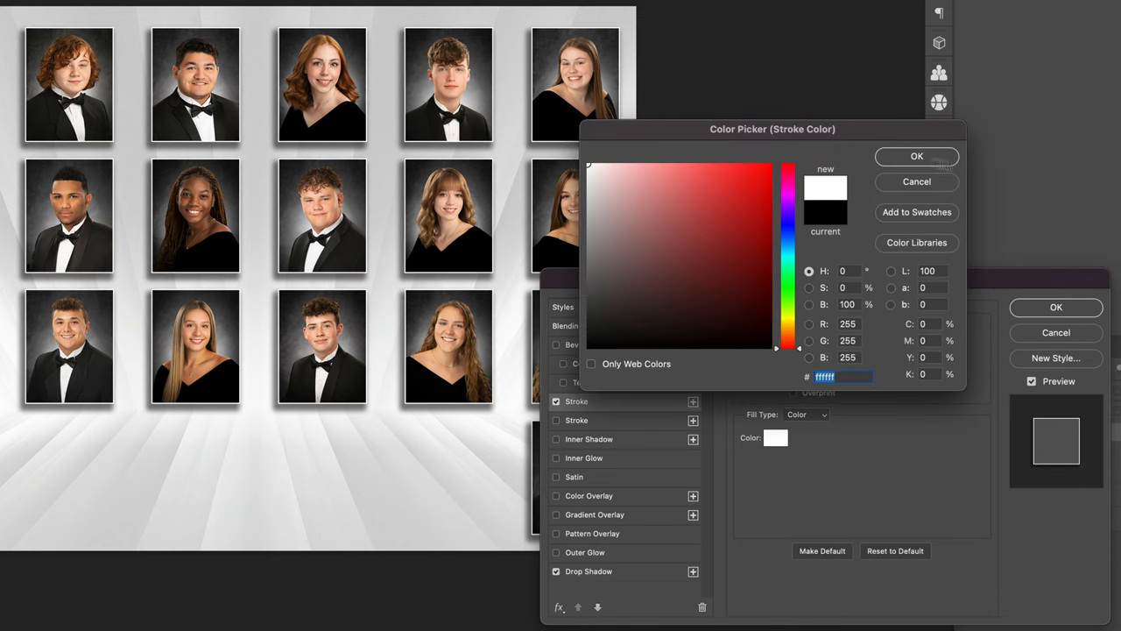
{"action": "left_click", "coordinate": [916, 155]}
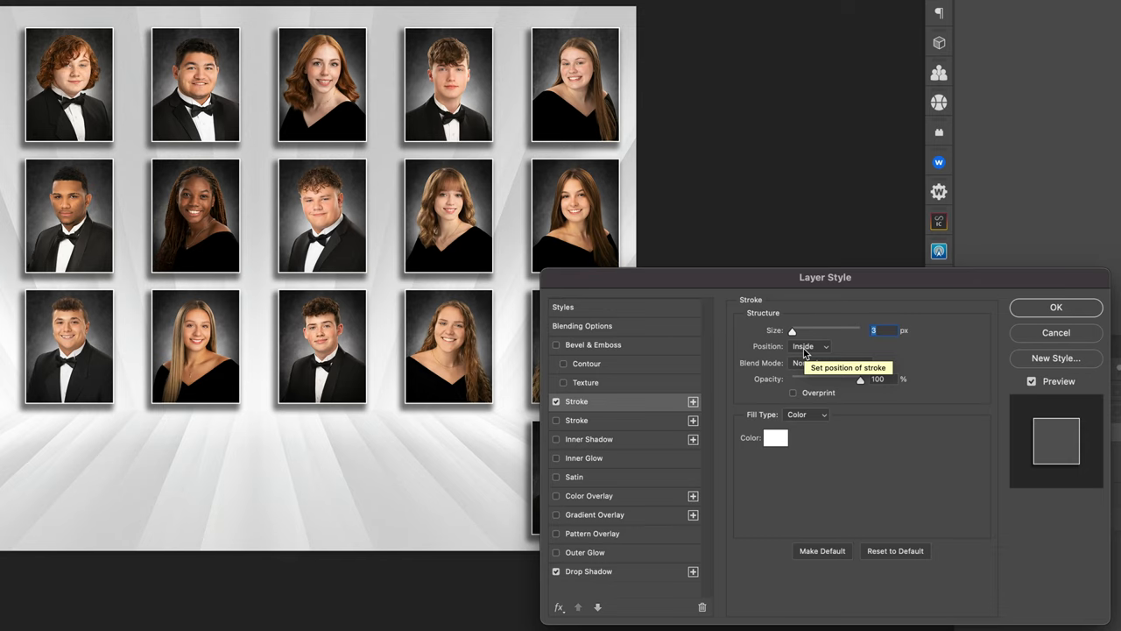
{"action": "left_click_drag", "start_coordinate": [791, 329], "coordinate": [788, 330]}
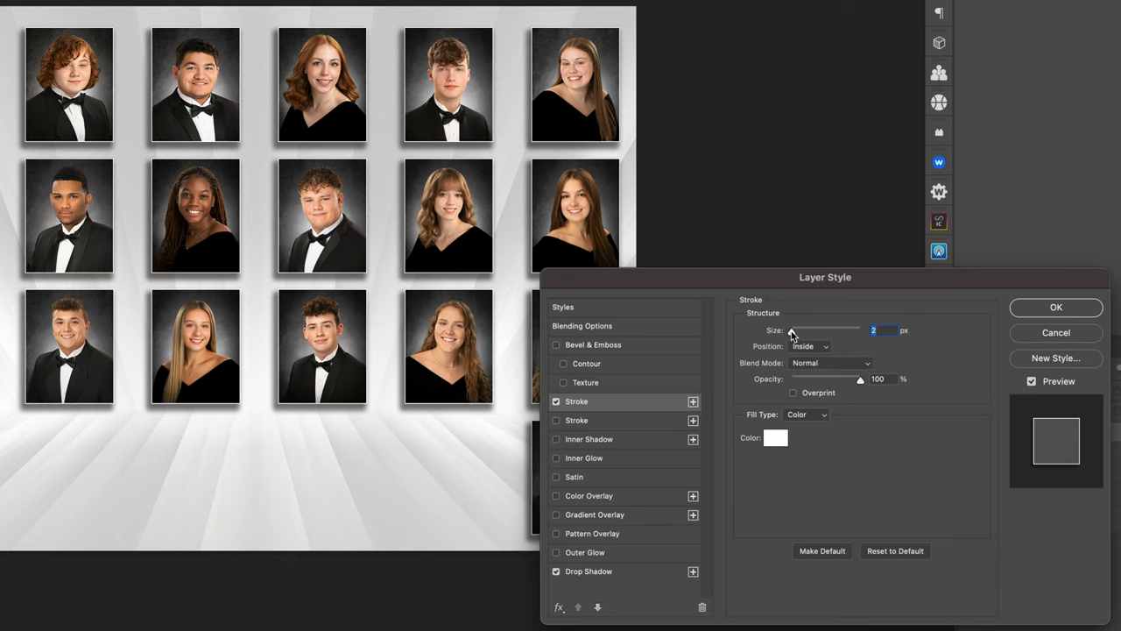
{"action": "left_click", "coordinate": [1054, 309]}
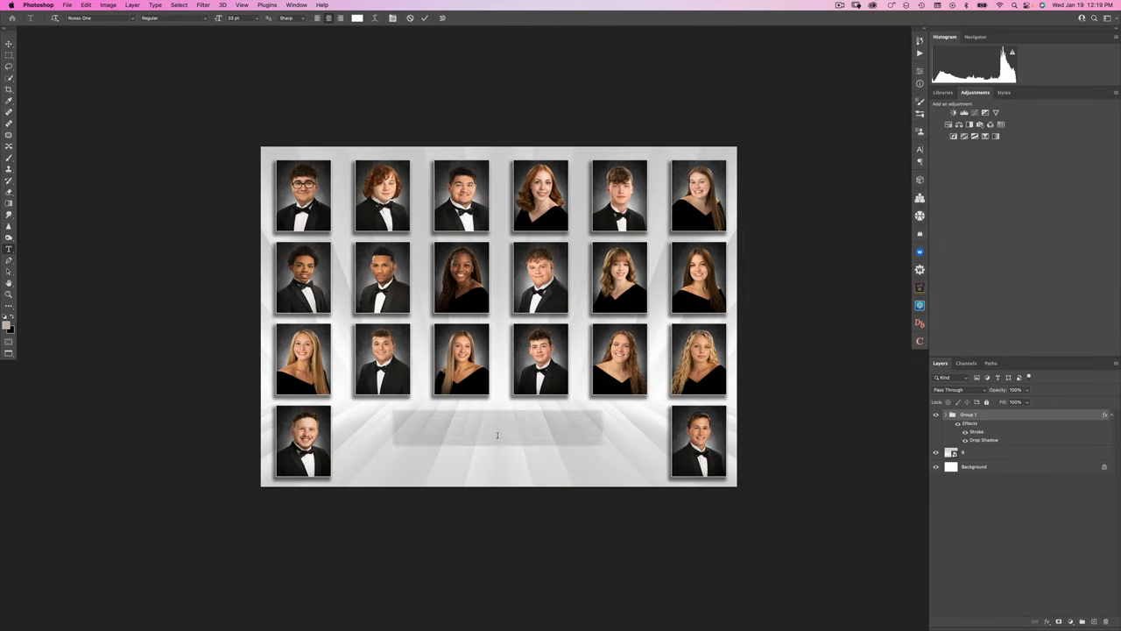
- Type the title 'Southwest High School Class of 2023' and centre it in the bottom gap
{"action": "type", "text": "Squ"}
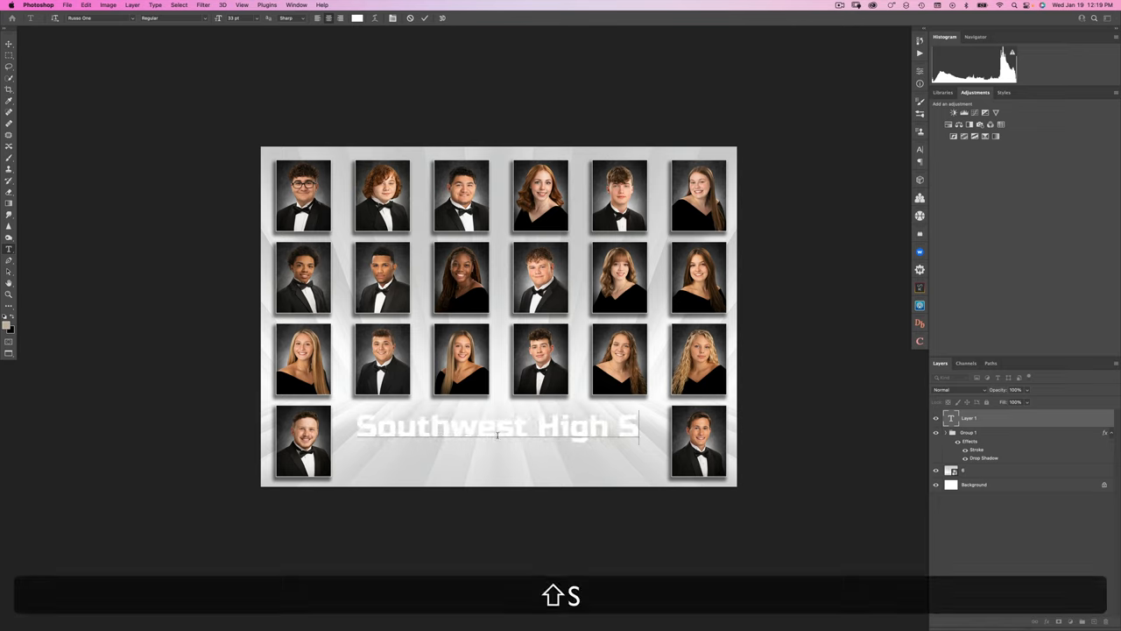
{"action": "type", "text": "chool Cla"}
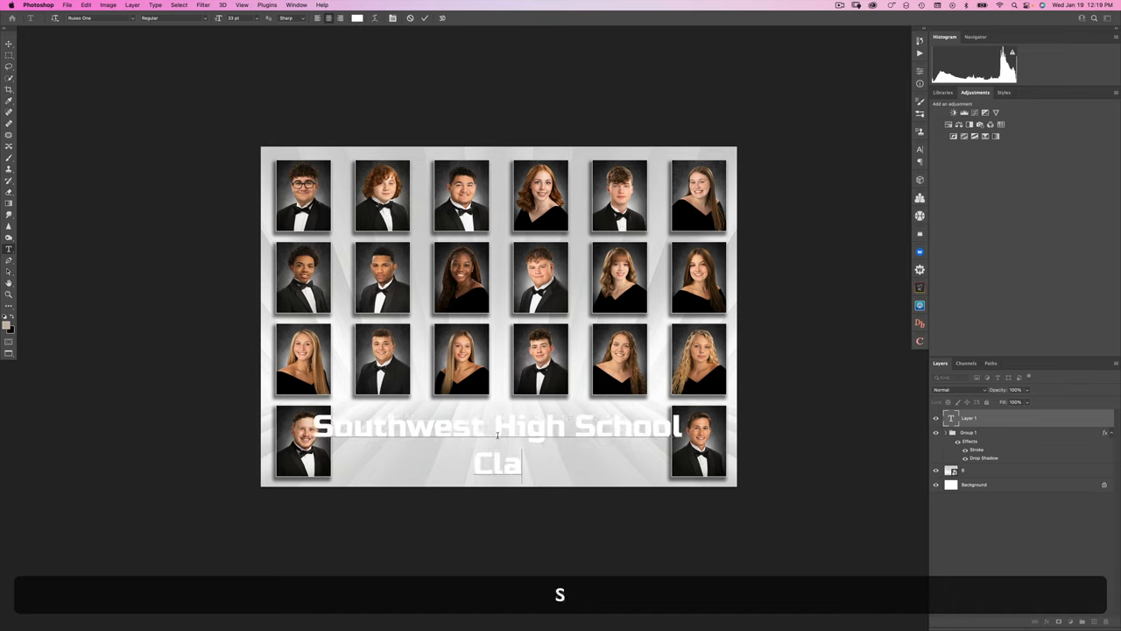
{"action": "type", "text": "ss of 2023"}
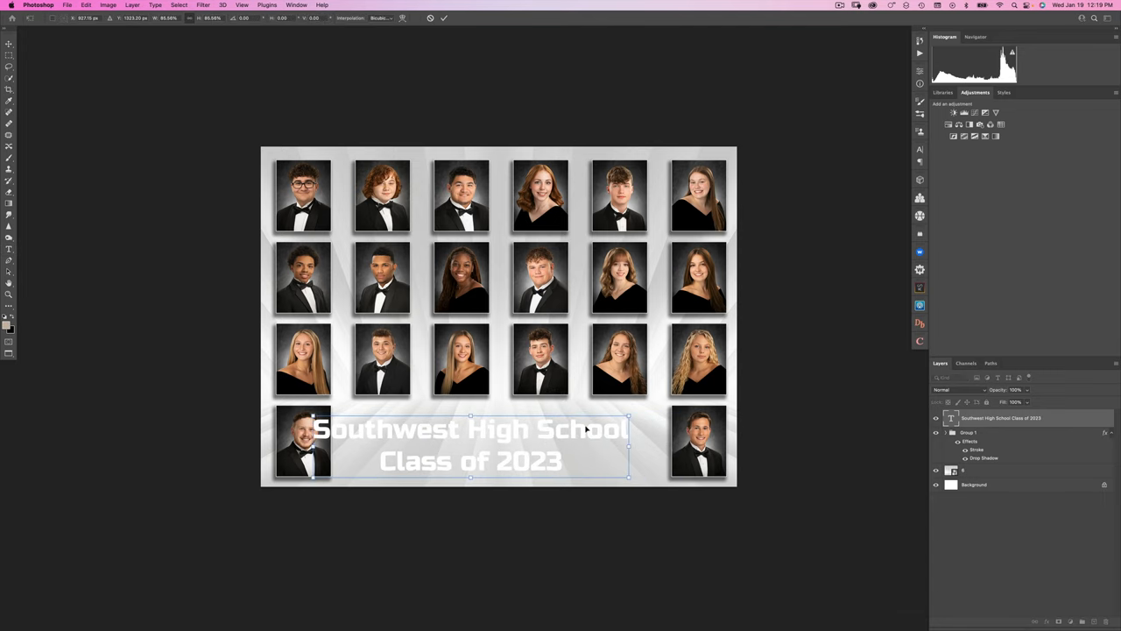
{"action": "left_click_drag", "start_coordinate": [469, 445], "coordinate": [501, 445]}
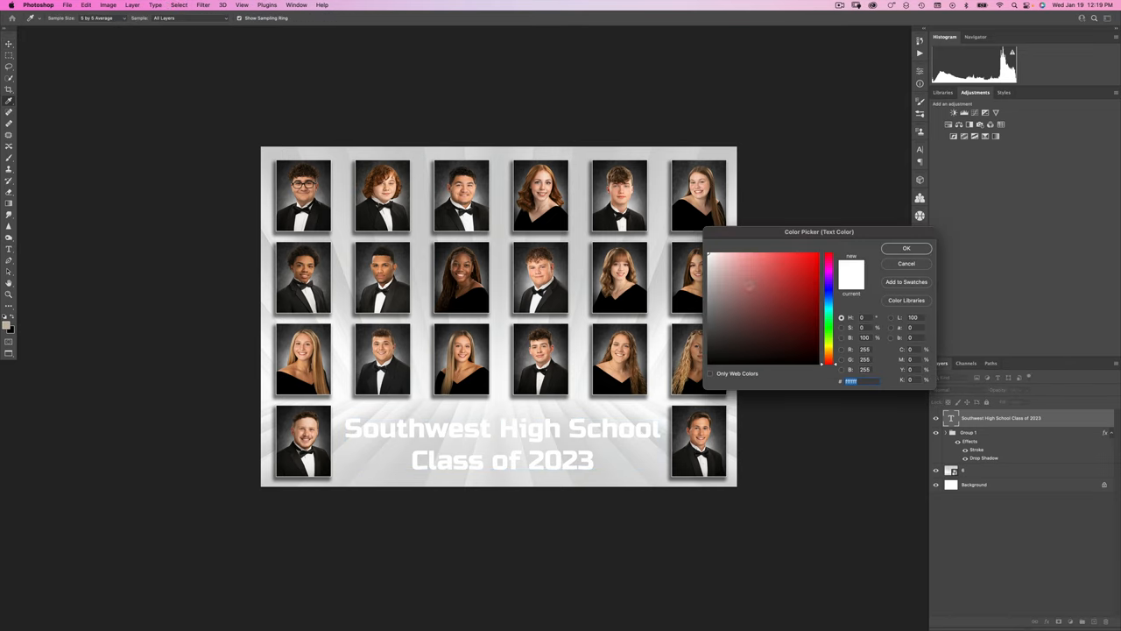
- Recolour the 'Southwest High School Class of 2023' title text from white to black
{"action": "left_click", "coordinate": [723, 360]}
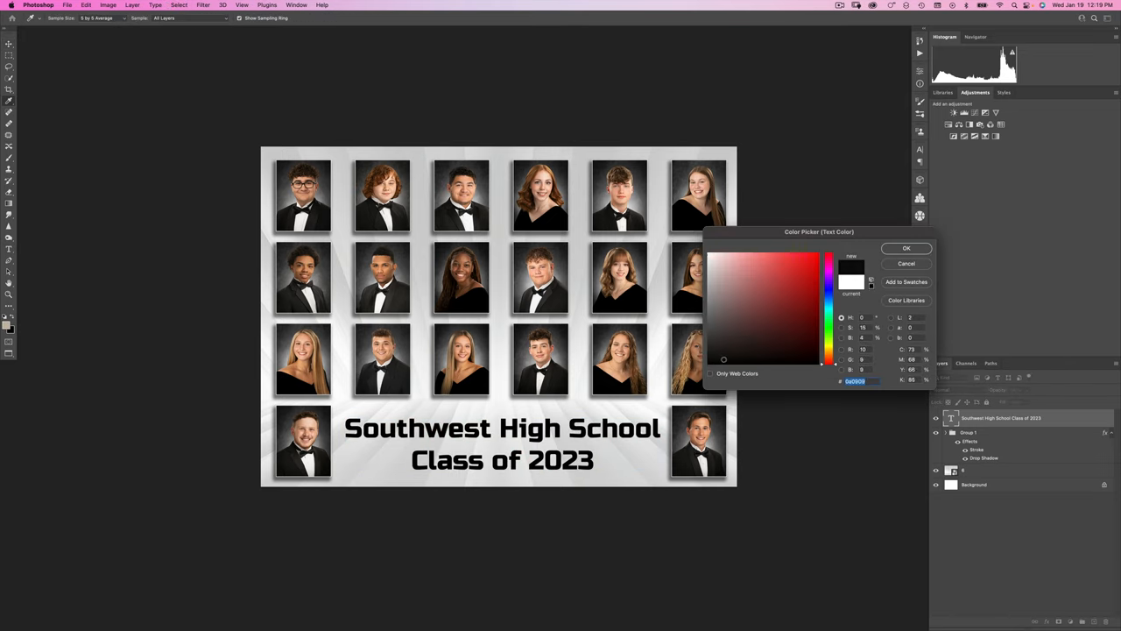
{"action": "left_click", "coordinate": [908, 249]}
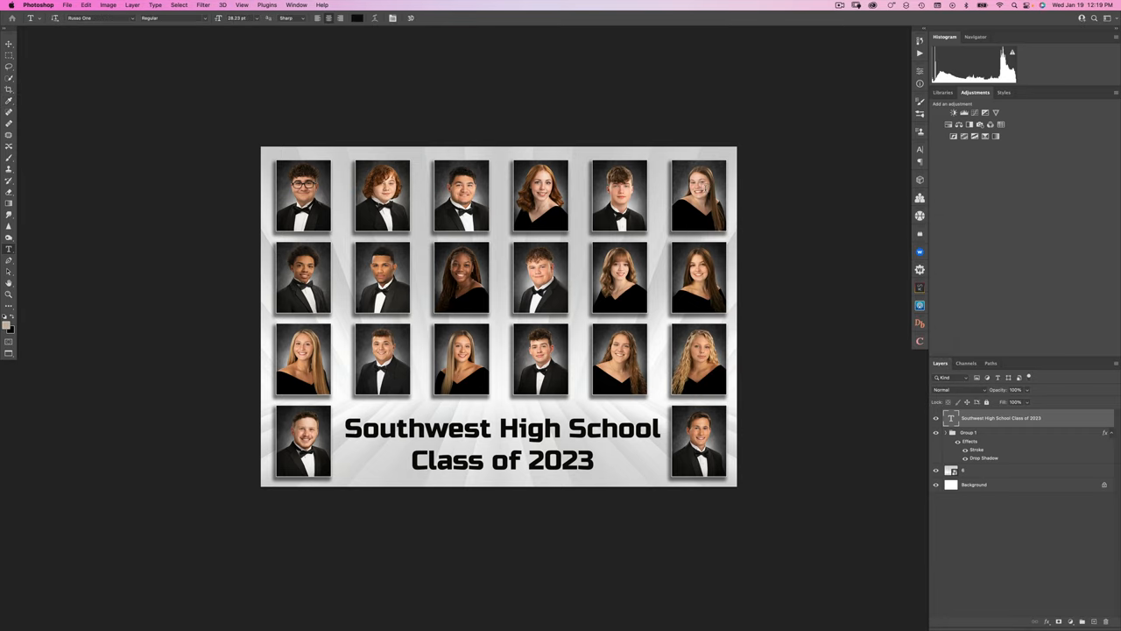